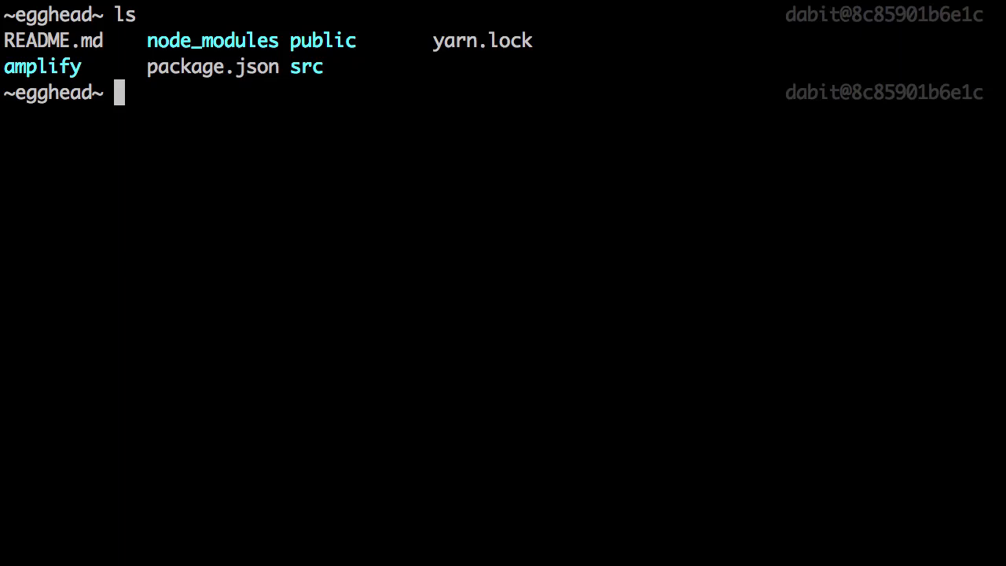
Step: Add hosting with amplify add hosting, DEV S3 bucket ending '-egghead-app-nader' and index.html documents
type("amplify")
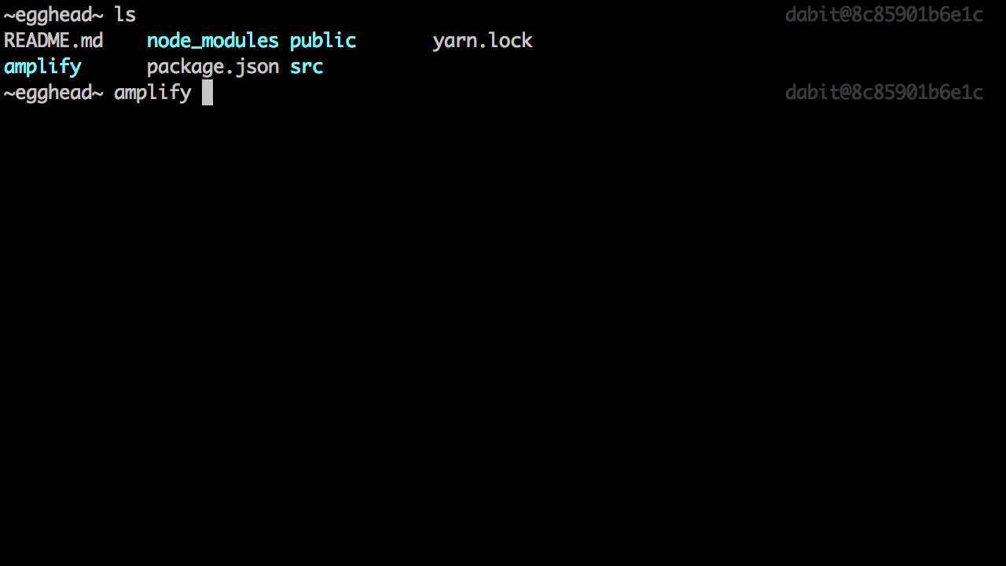
type("add hosting")
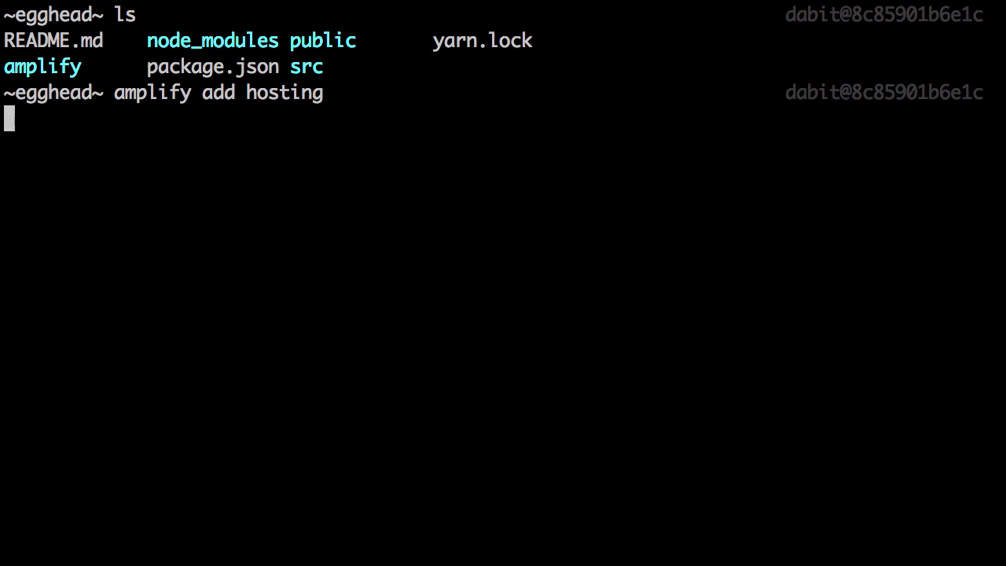
key("enter")
type("my-amplify")
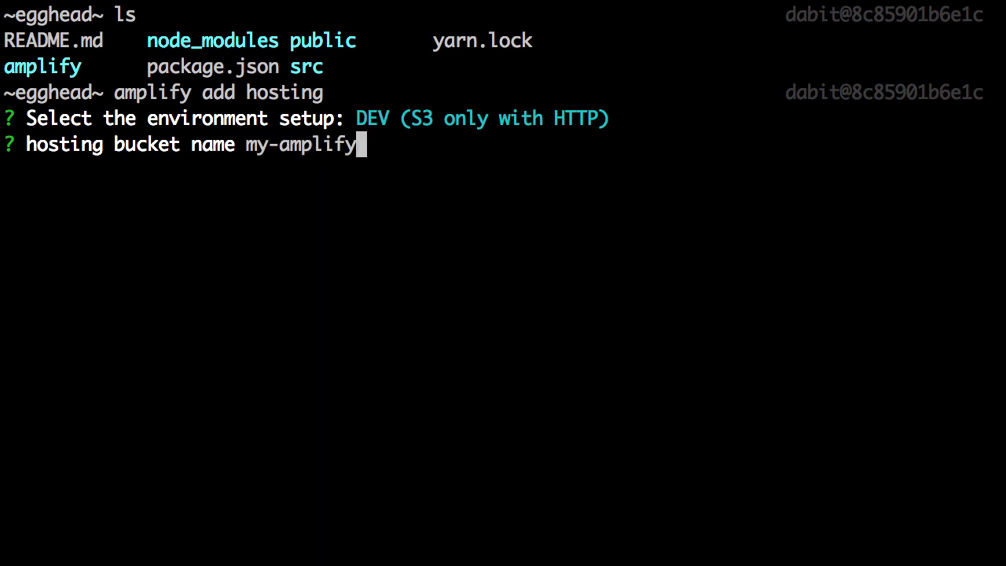
type("-egghead-app-nader")
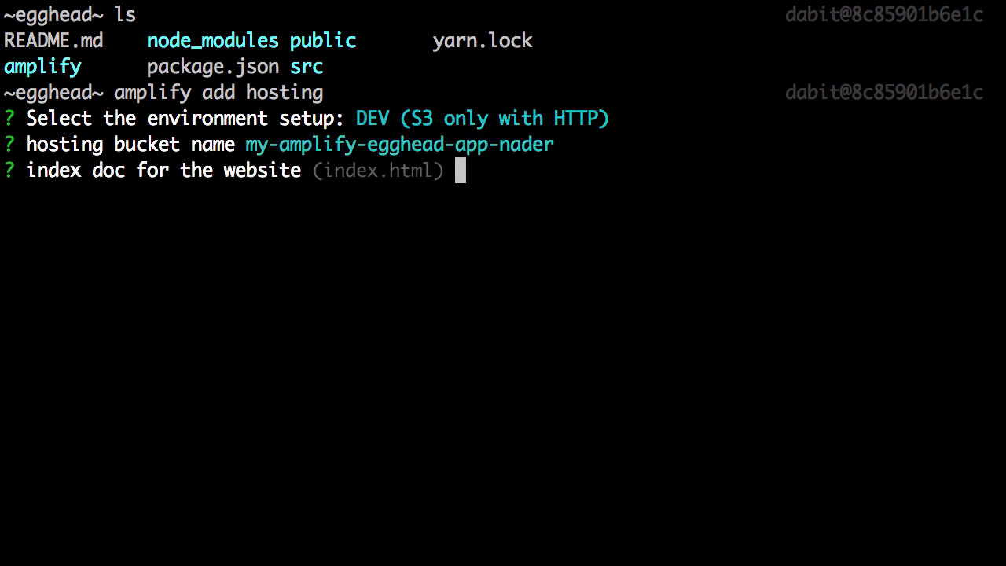
key("enter")
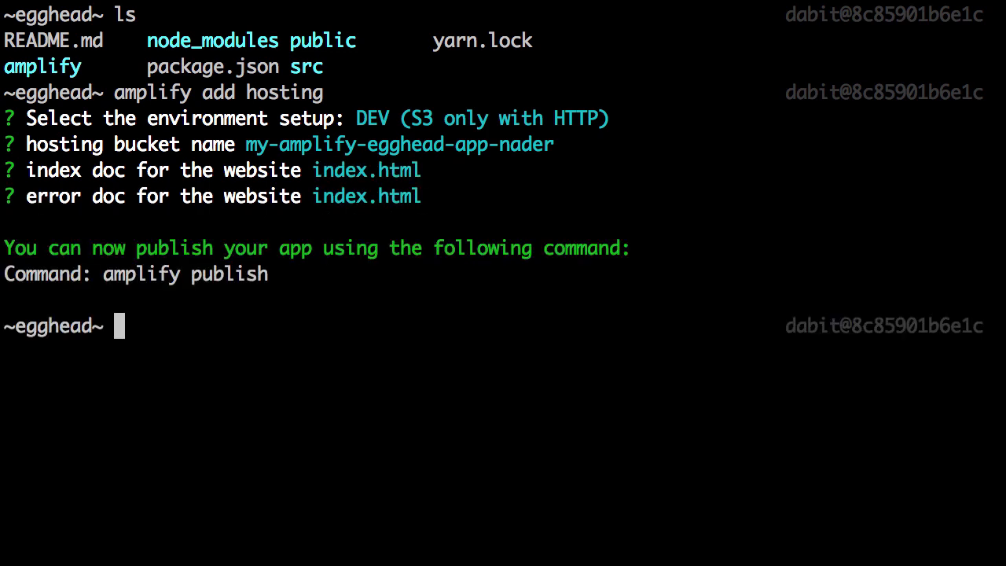
type("amplify")
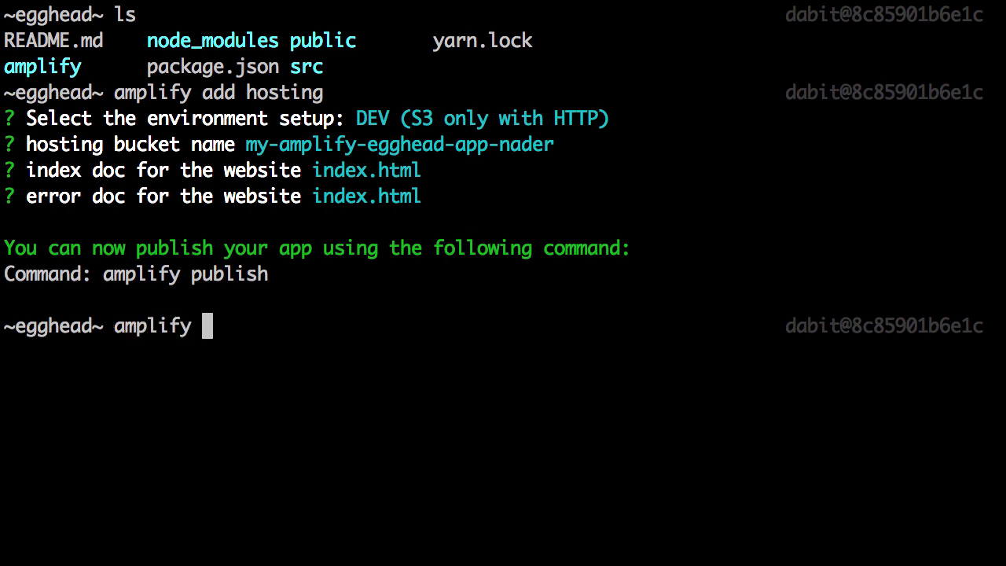
Step: Run amplify publish and answer true to confirm creating the hosting resources in the cloud
type("publish")
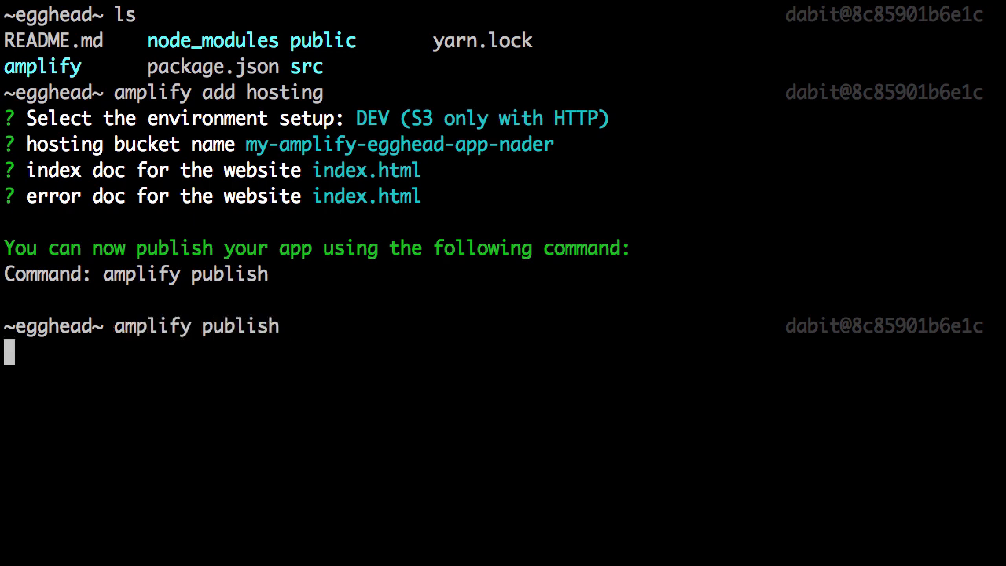
key("enter")
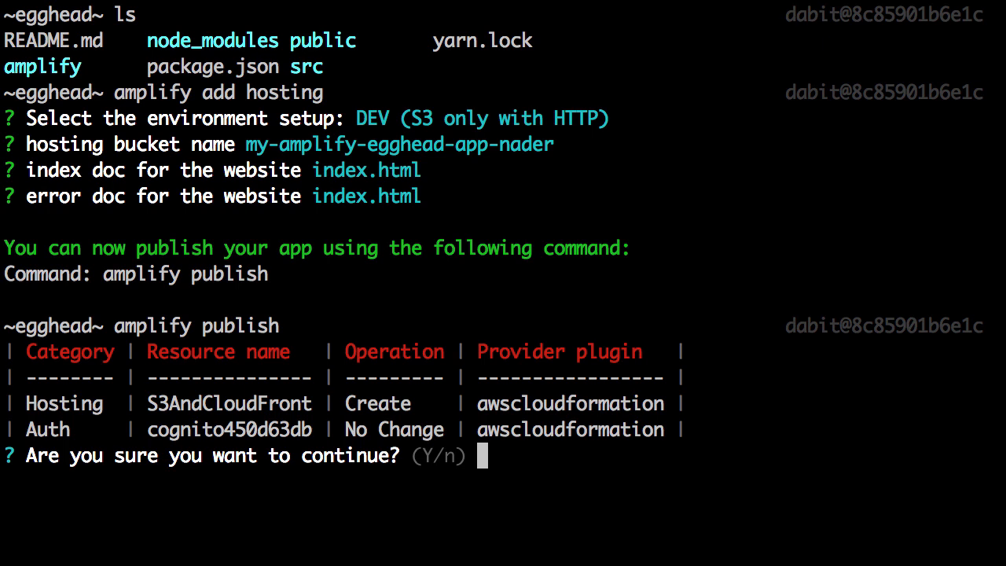
type("true")
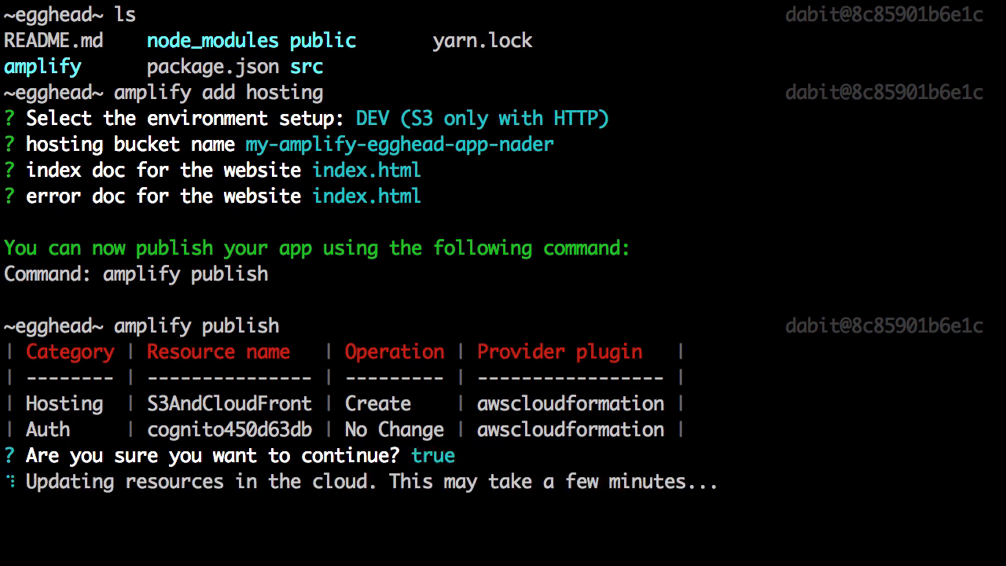